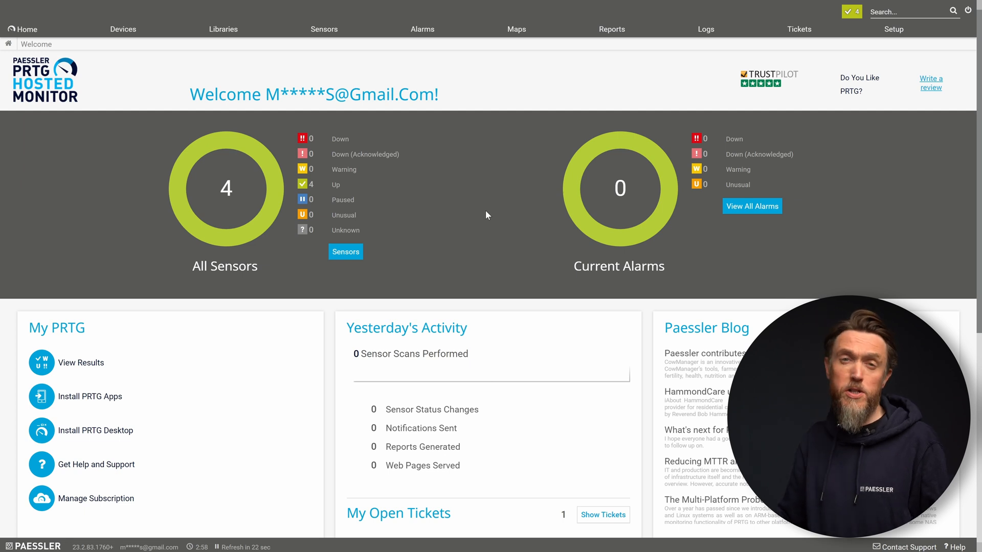
mouse_move(510, 228)
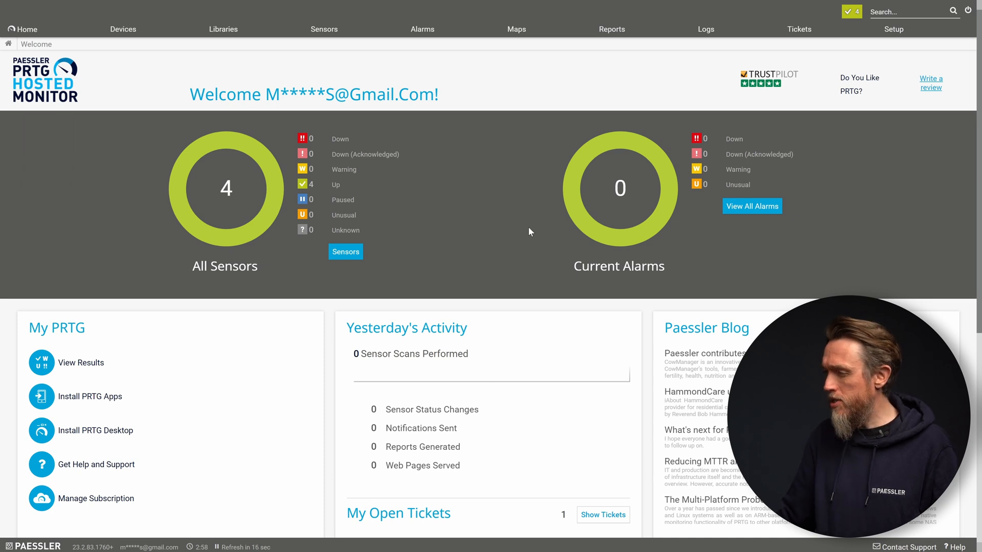
mouse_move(525, 224)
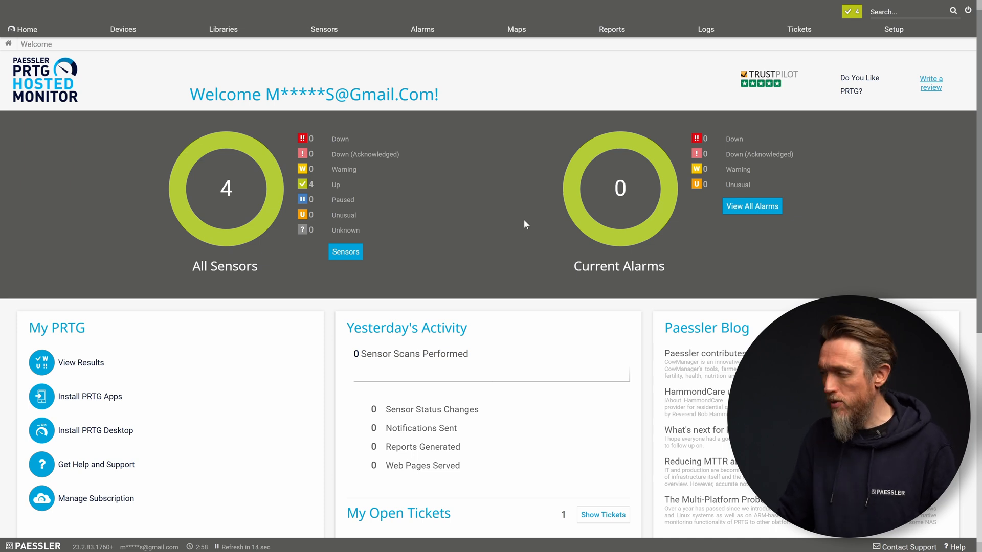
mouse_move(519, 230)
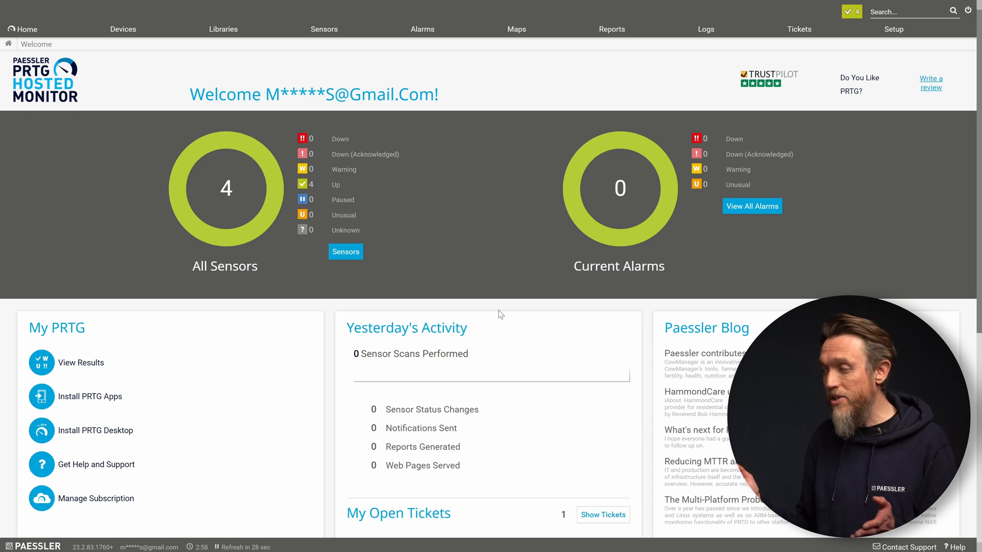
mouse_move(470, 342)
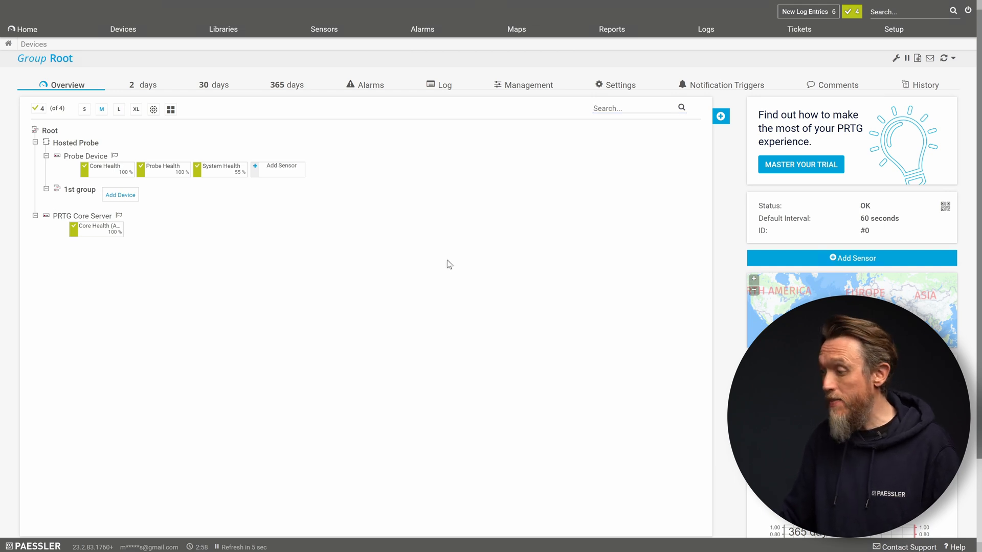
mouse_move(456, 254)
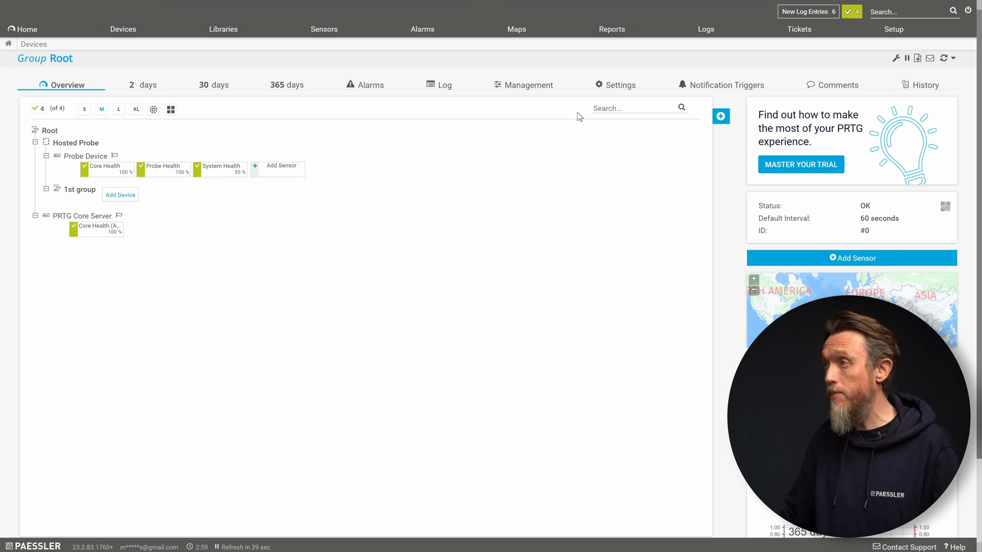
Step: Go to Setup > Optional Downloads > Remote Probe Installer
left_click(894, 29)
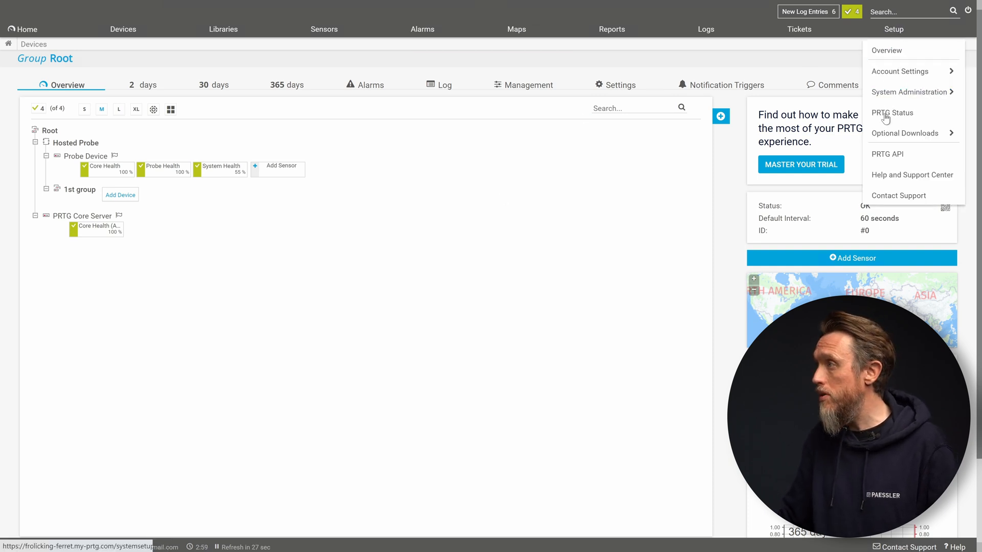
mouse_move(904, 133)
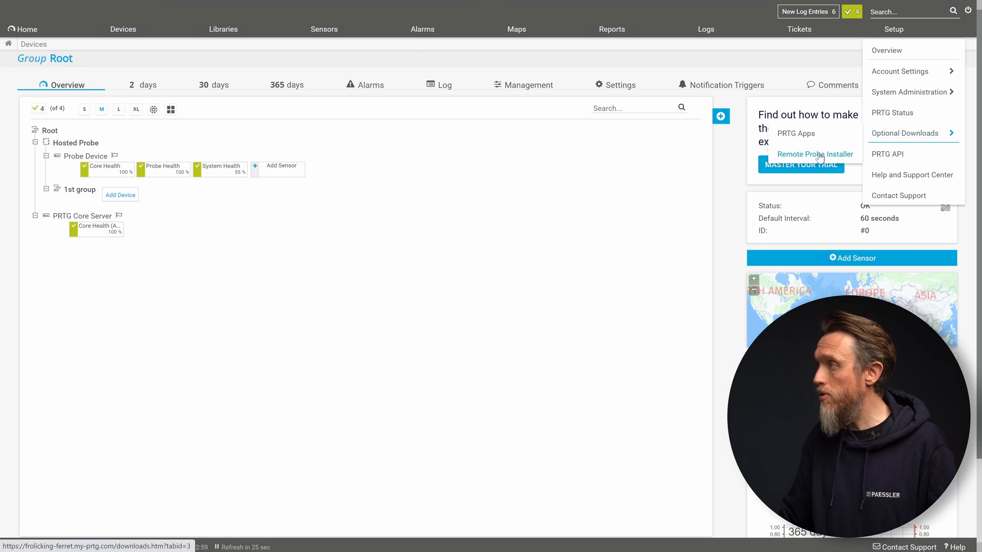
left_click(814, 154)
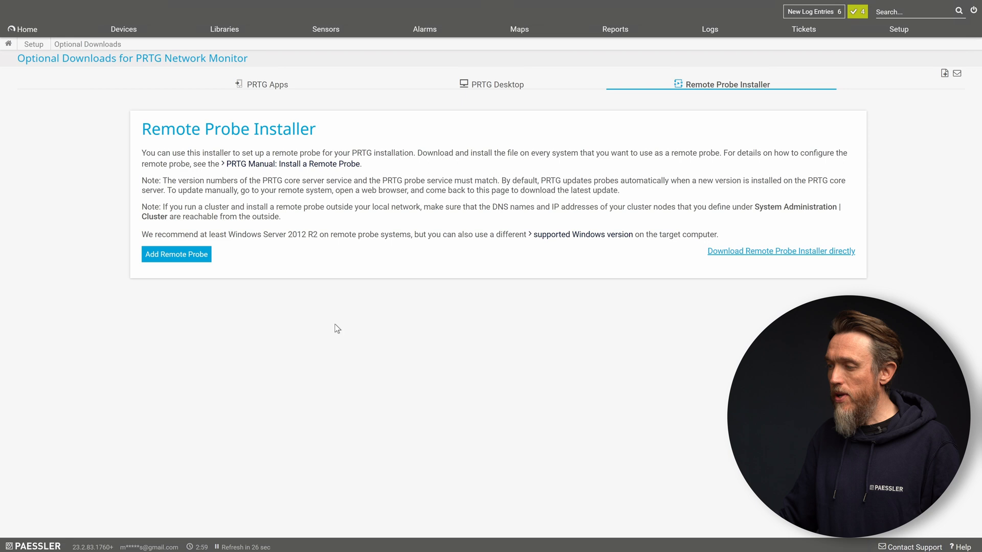
Step: Add a remote probe, then prepare its connection settings and download the installer .exe
left_click(176, 254)
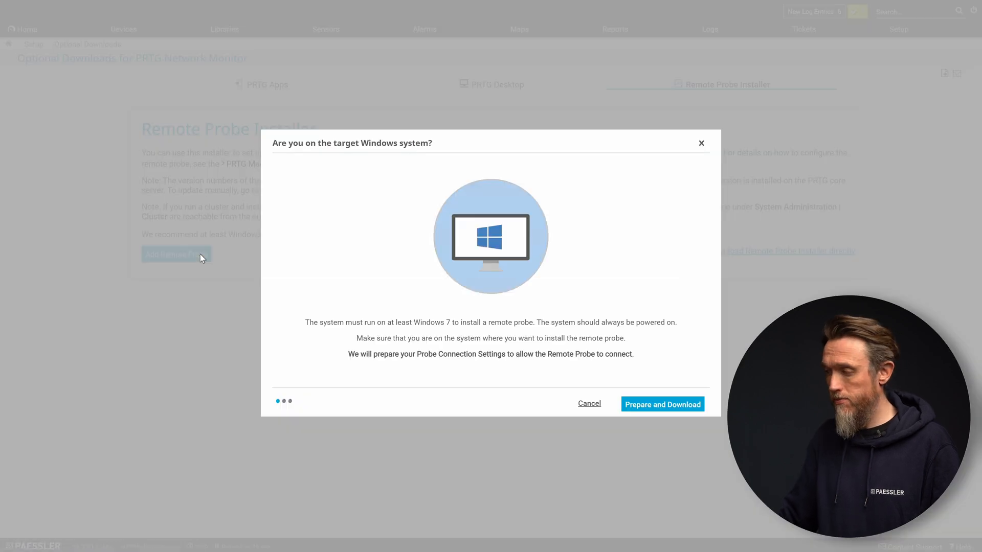
mouse_move(218, 260)
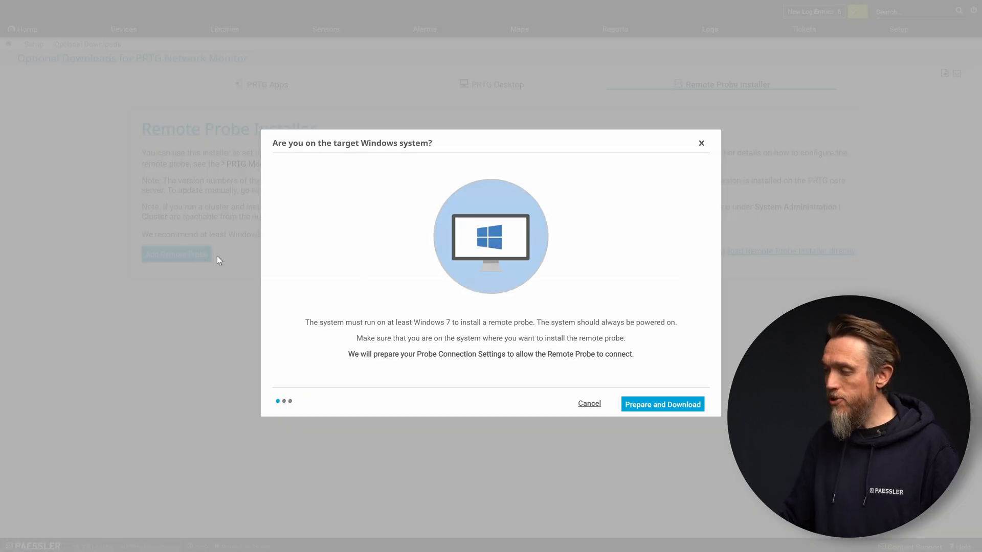
mouse_move(237, 270)
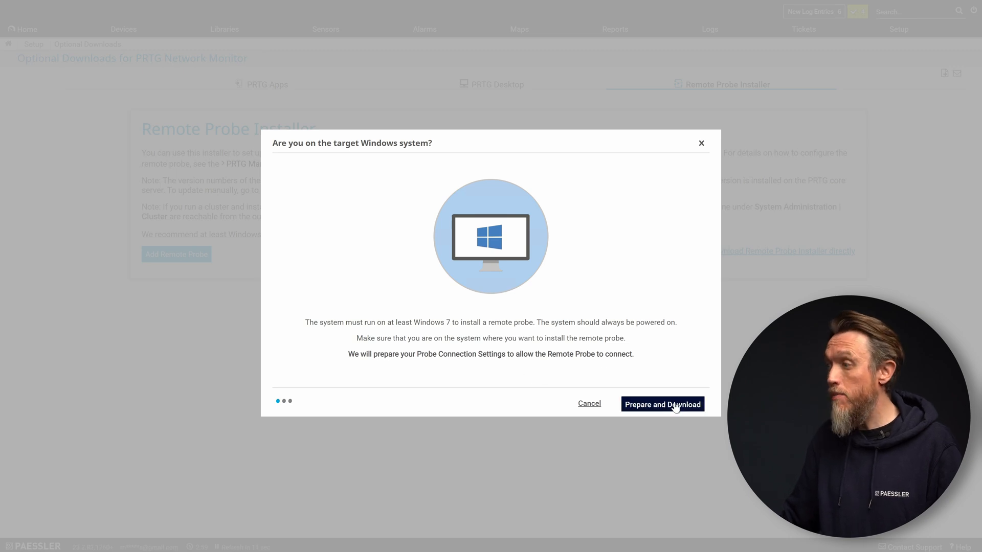
left_click(662, 404)
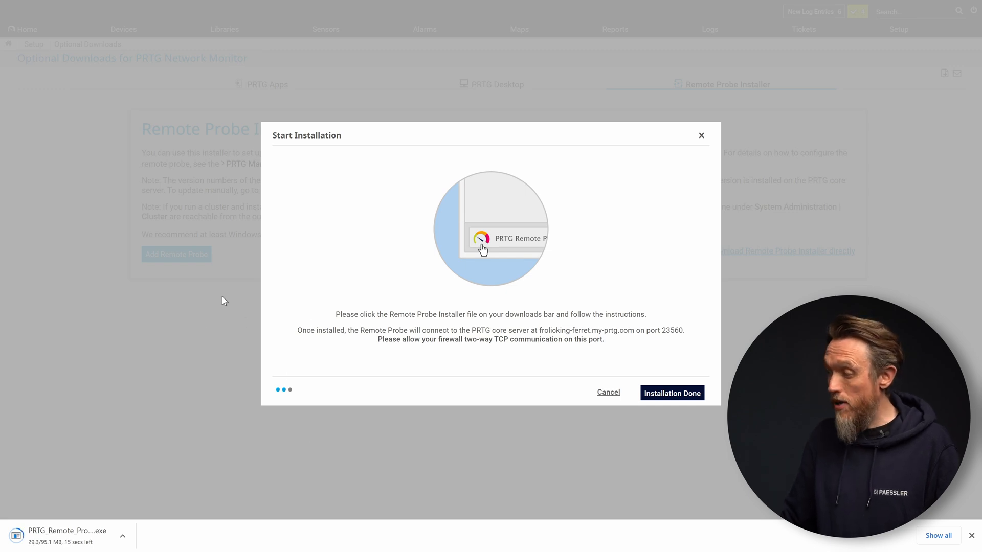
mouse_move(479, 274)
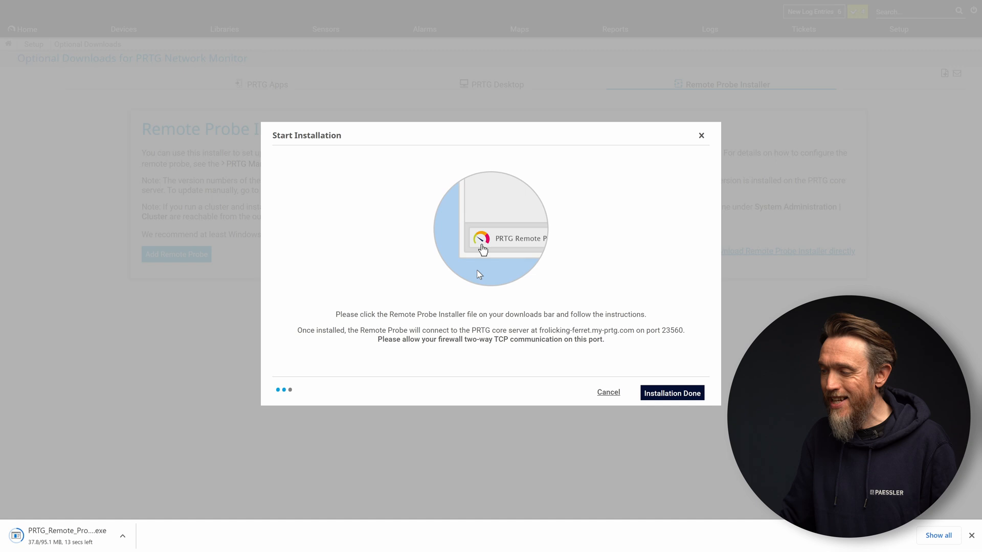
mouse_move(503, 279)
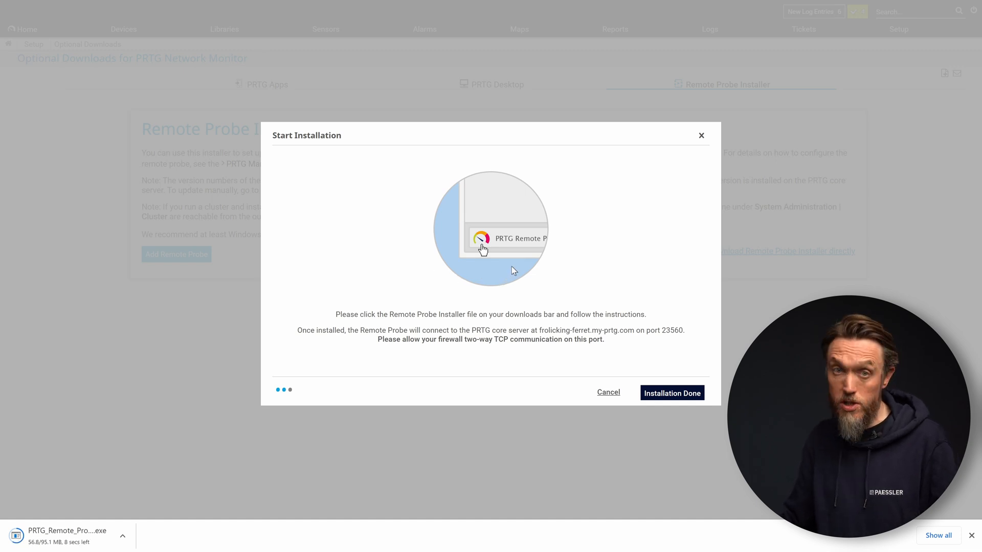
mouse_move(525, 271)
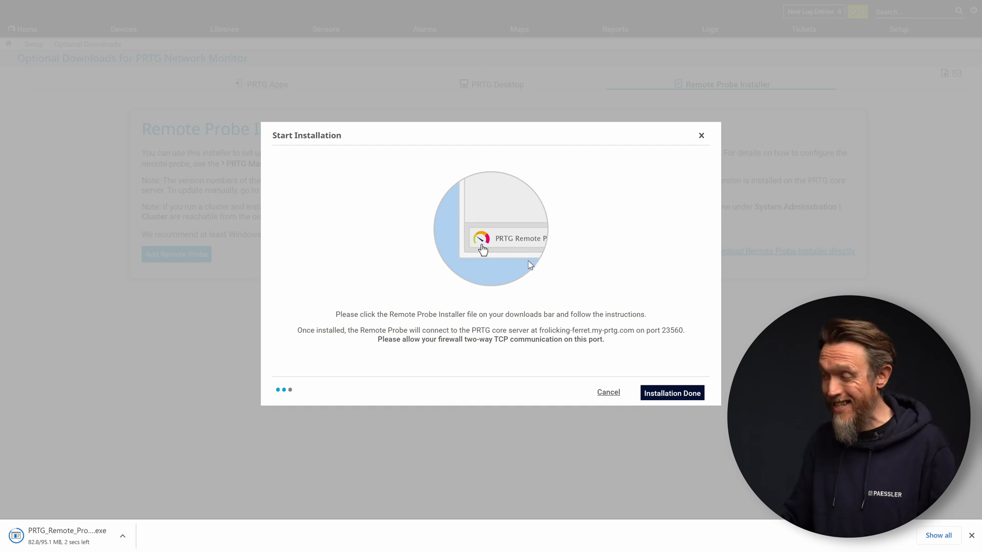
mouse_move(527, 259)
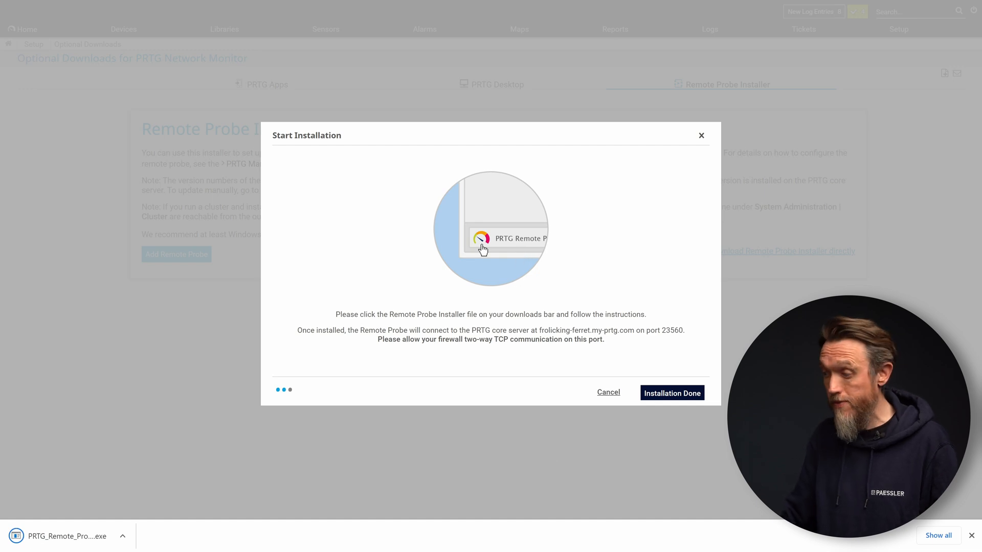
mouse_move(75, 453)
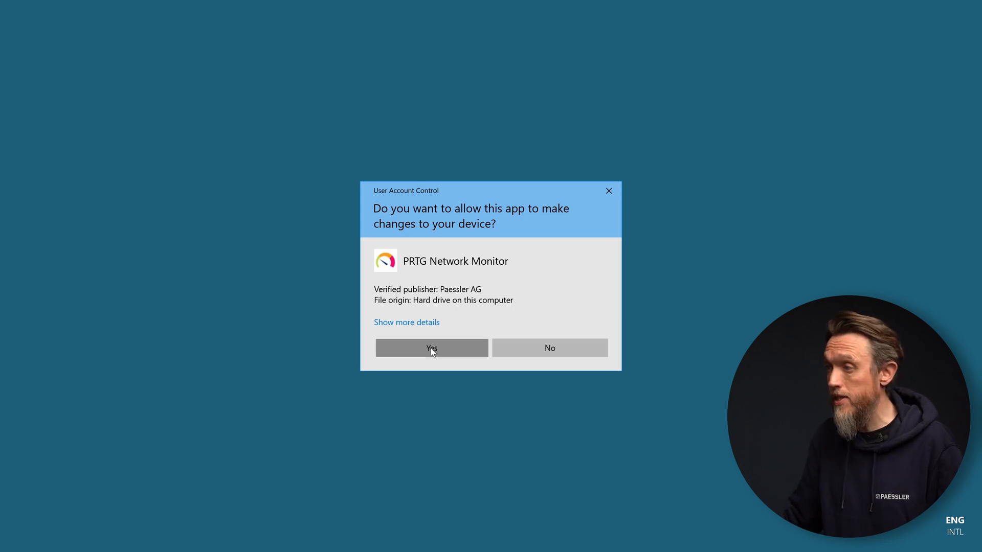
Step: Allow the installer in User Account Control, install, and agree to stop PRTG services
left_click(430, 348)
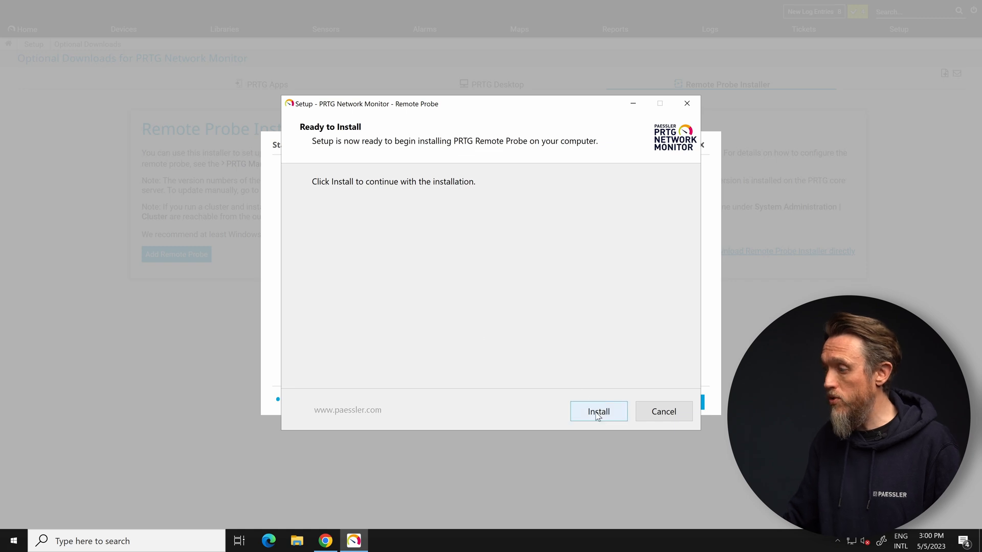
left_click(597, 411)
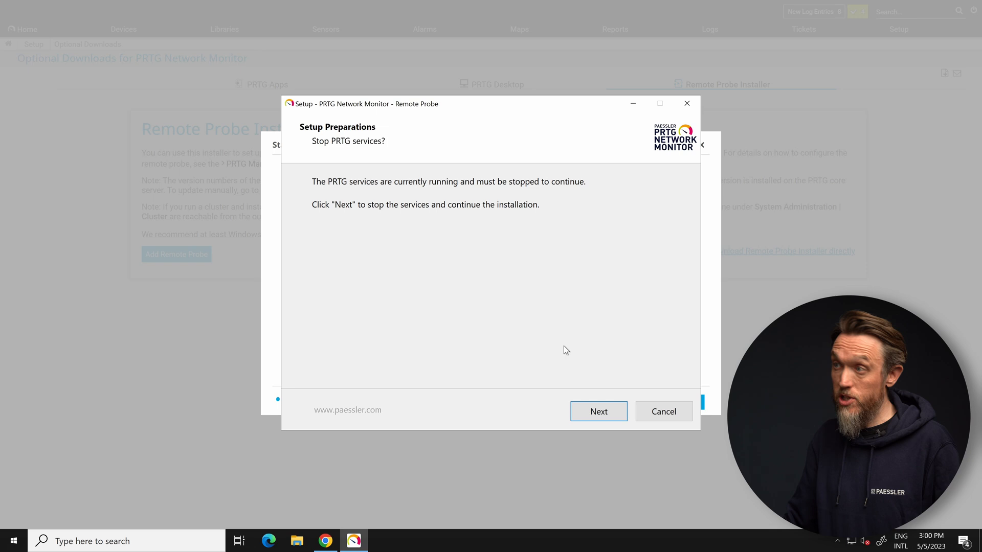
mouse_move(552, 330)
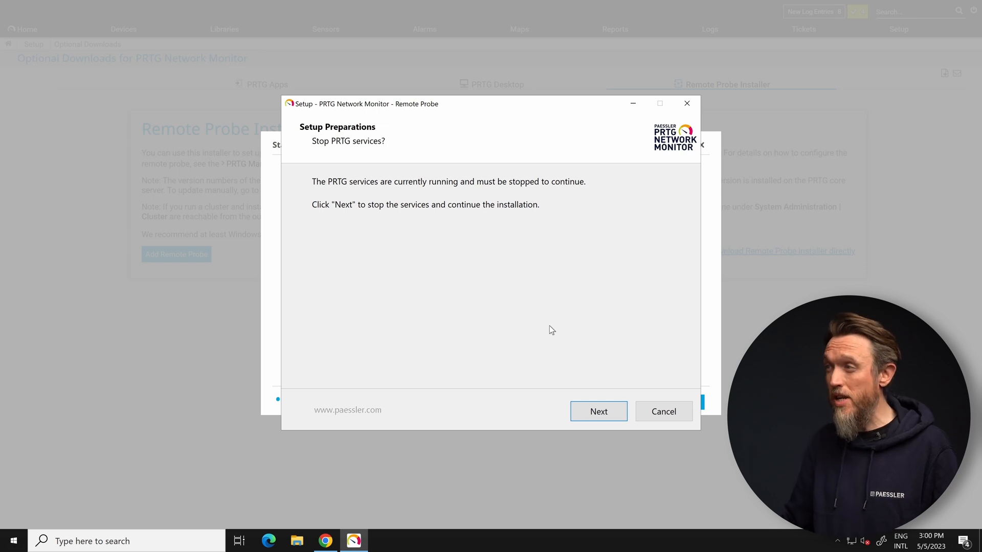
left_click(598, 412)
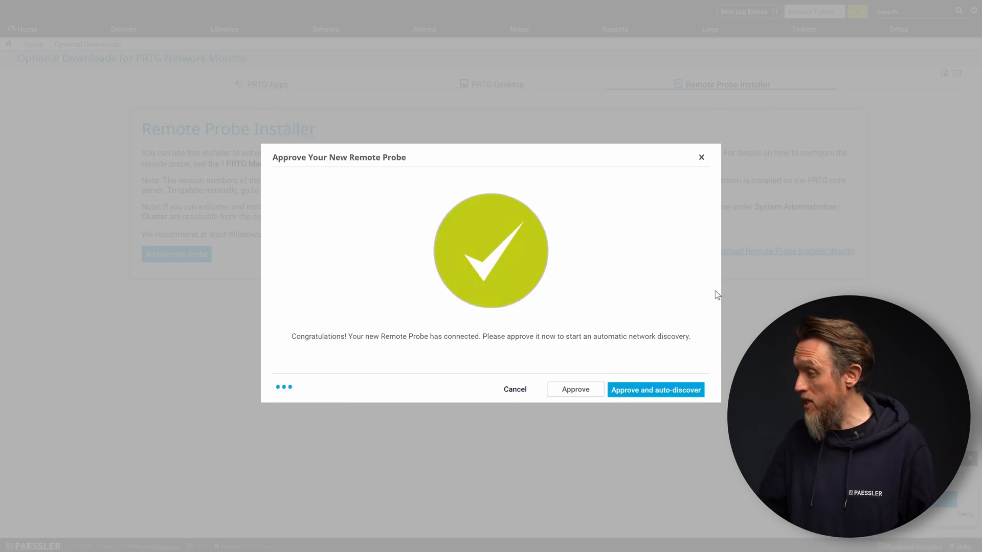
mouse_move(683, 290)
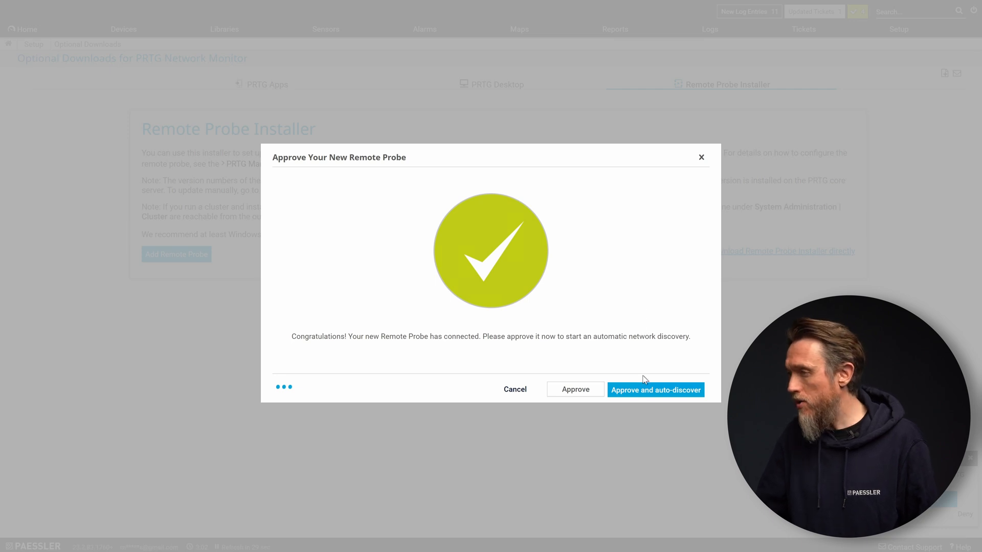
Step: Approve probe RP-TEMP-EXAMPLE with auto-discovery and close the progress window
left_click(655, 390)
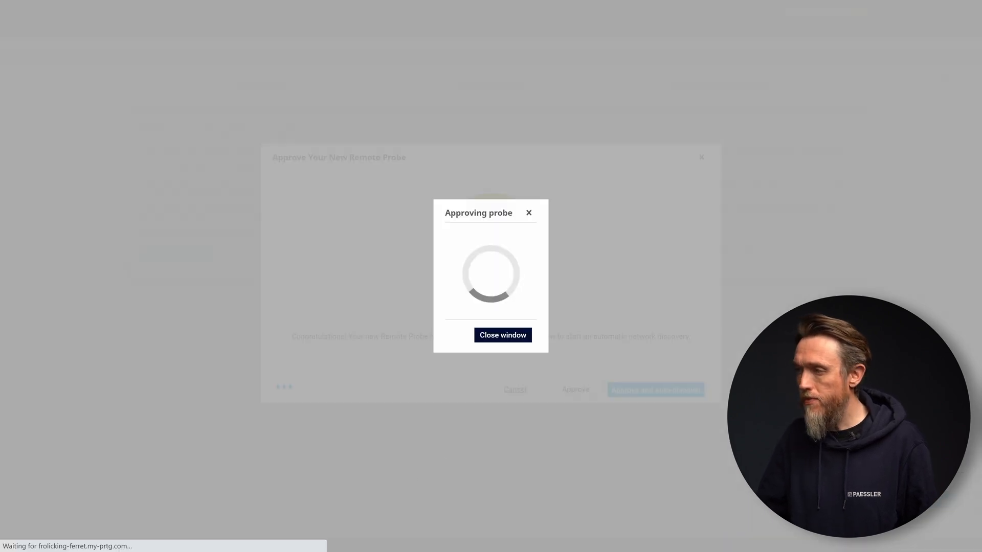
left_click(503, 336)
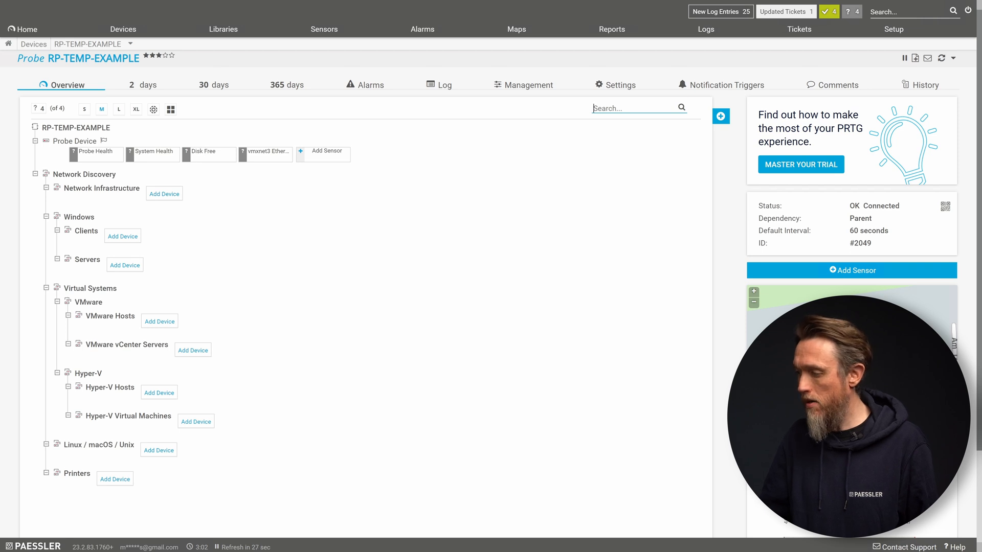
Step: Switch to the Devices view to see the Group Root device tree
left_click(123, 28)
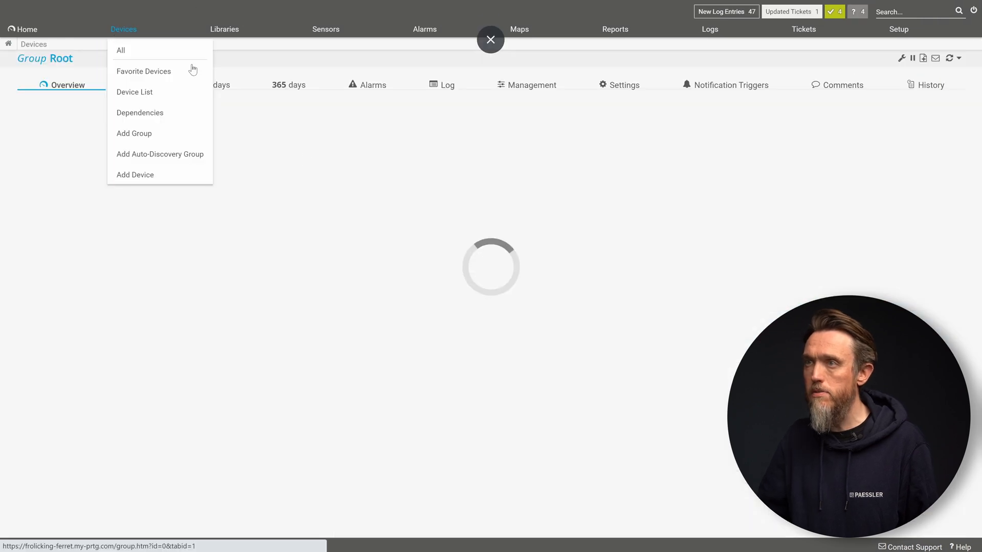